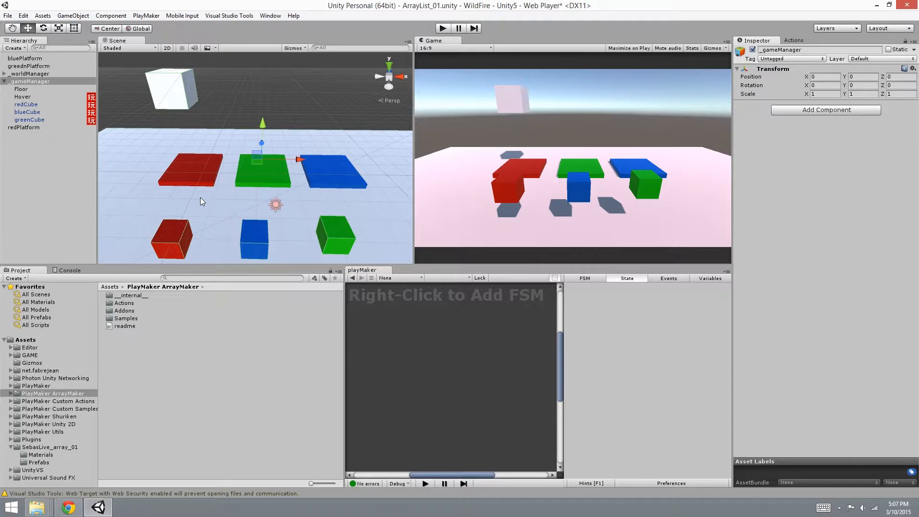
pyautogui.moveTo(156, 334)
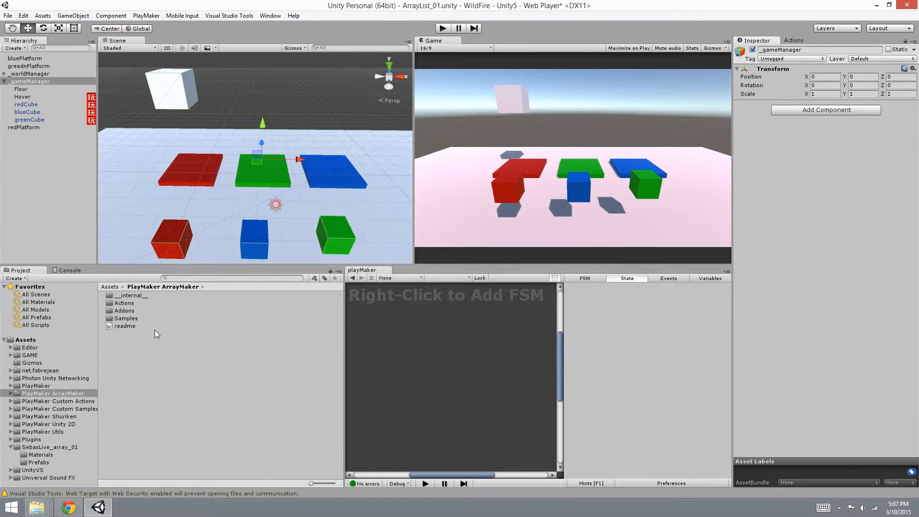
# - Bring up PlayMaker's ArrayMaker proxy options for the selected _gameManager
pyautogui.click(146, 15)
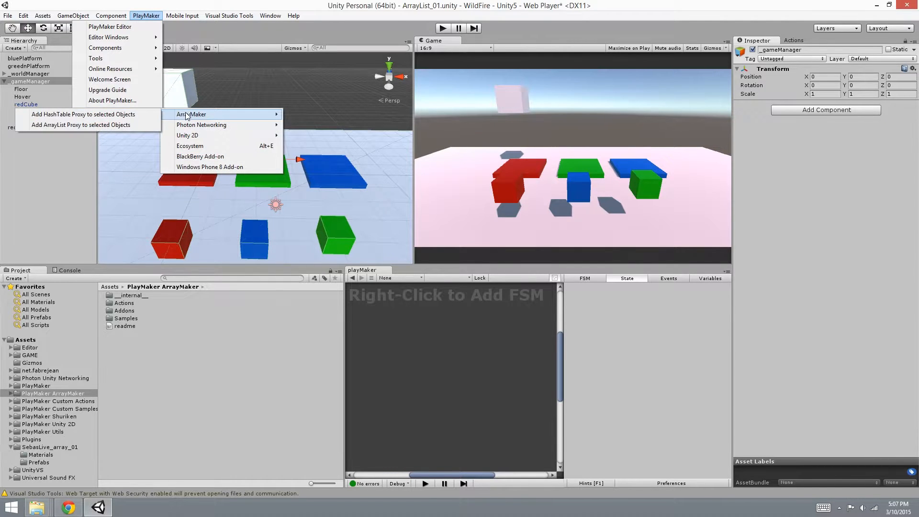
pyautogui.moveTo(81, 125)
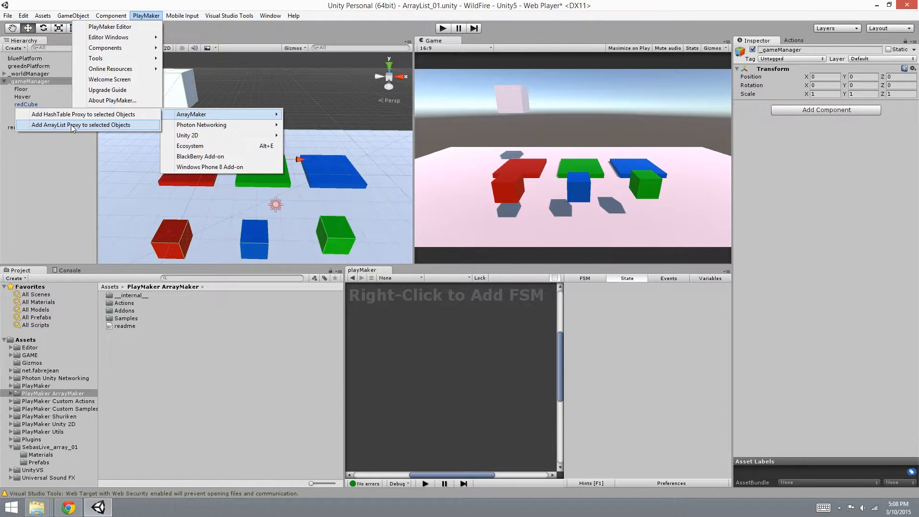
# - Add an ArrayList Proxy to _gameManager and name its reference 'cargo'
pyautogui.click(80, 125)
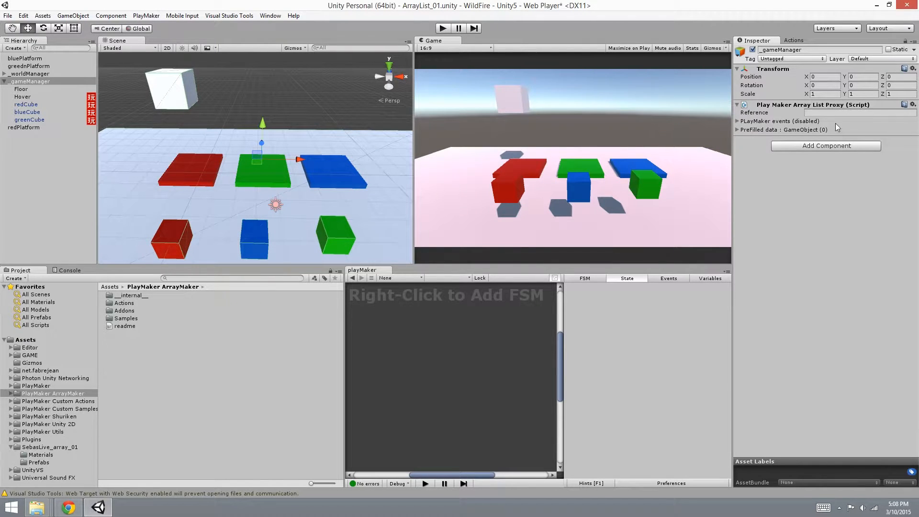
pyautogui.click(858, 112)
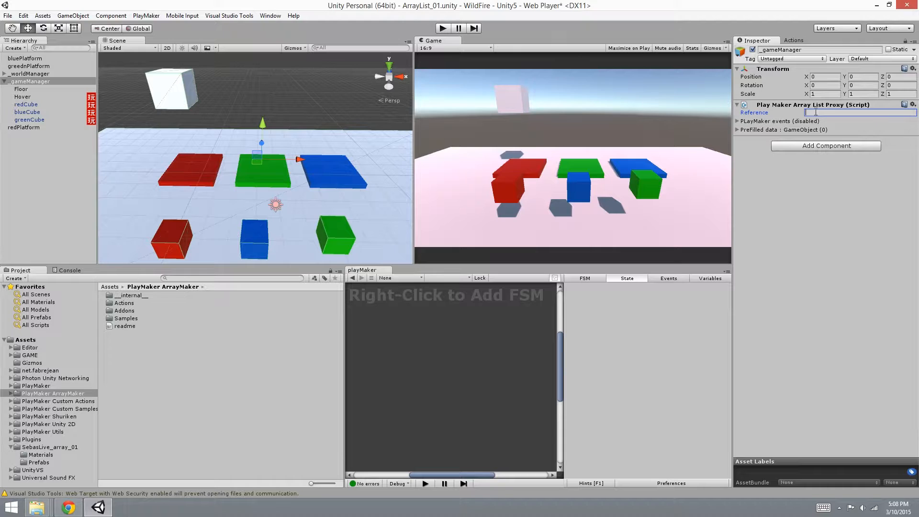
pyautogui.write('cargo')
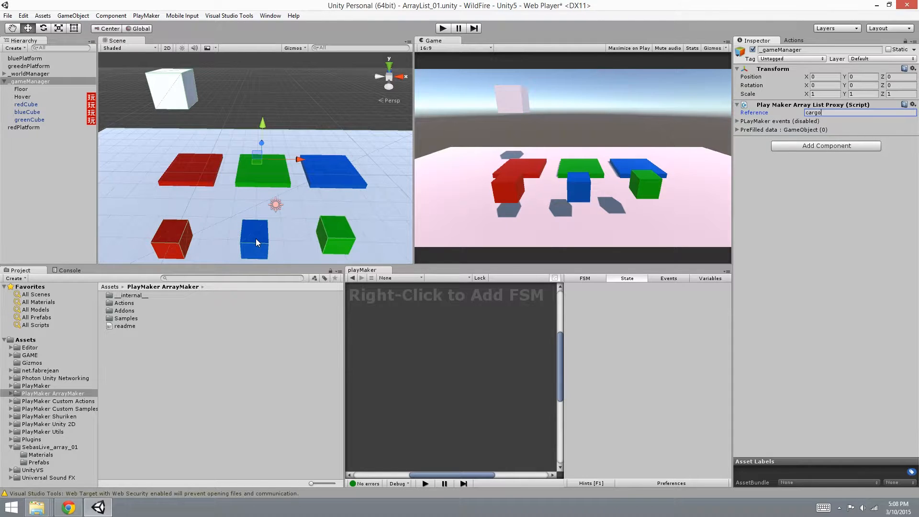
pyautogui.moveTo(345, 248)
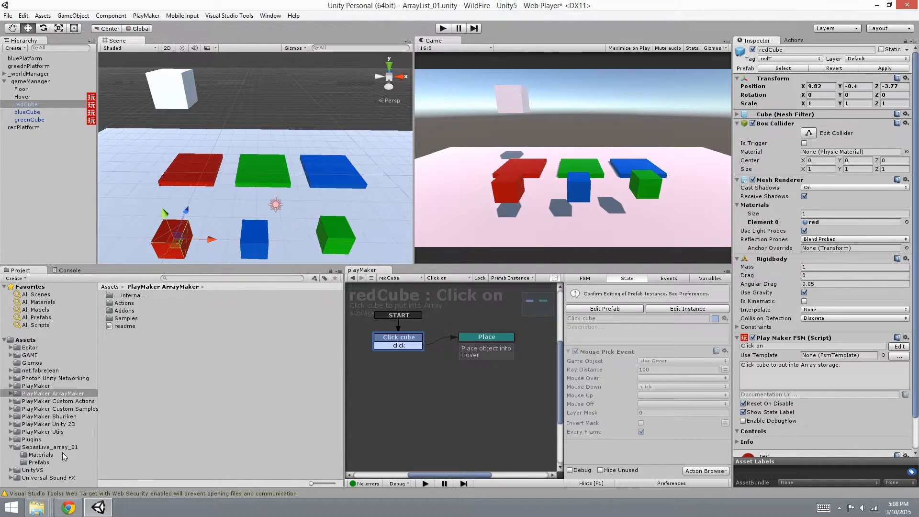
# - Select the redCube prefab and show its Place state settings in the PlayMaker editor
pyautogui.click(38, 461)
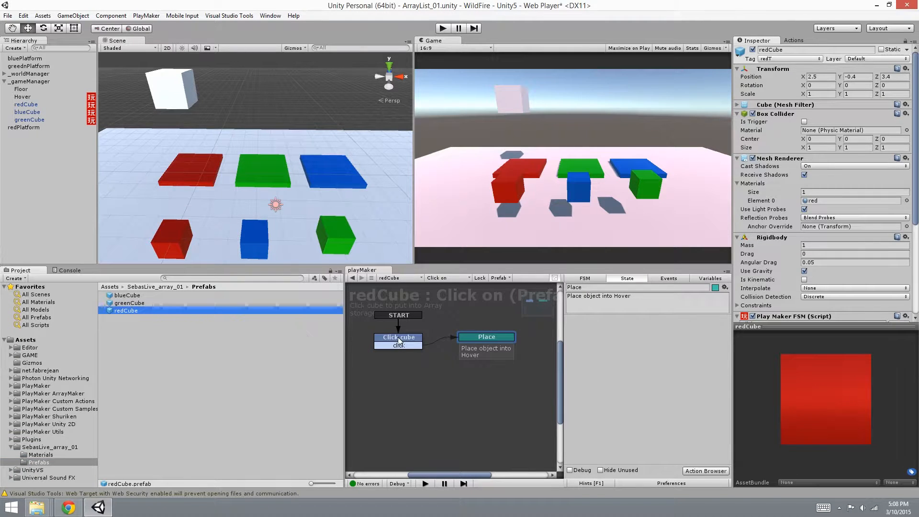
pyautogui.click(398, 340)
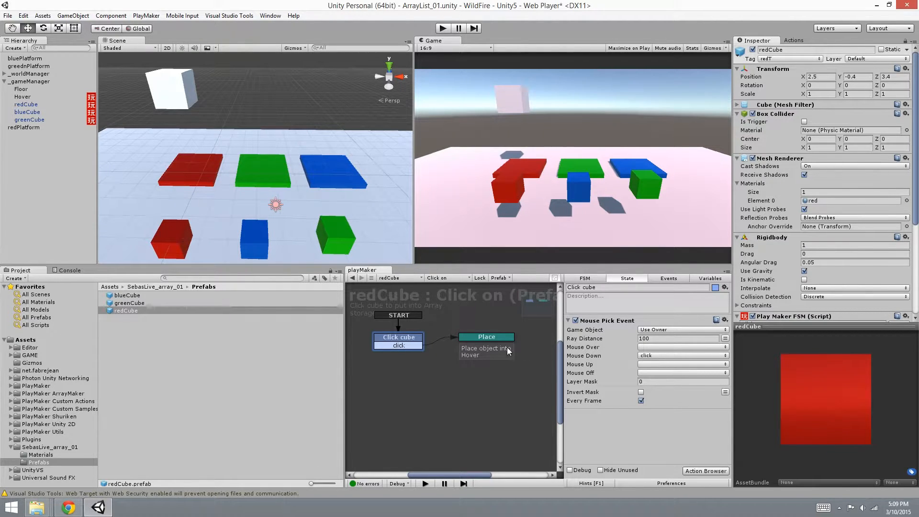
pyautogui.click(486, 335)
pyautogui.write('array add')
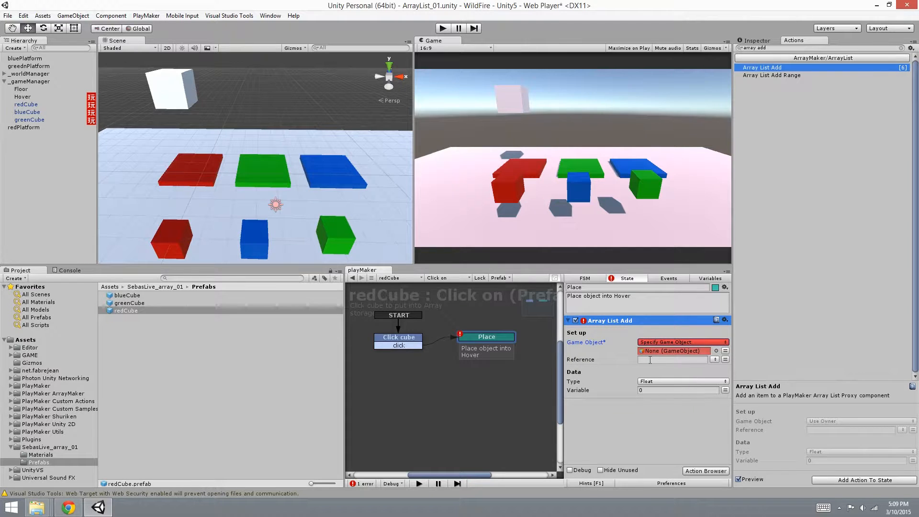
pyautogui.moveTo(607, 72)
pyautogui.write('get pare')
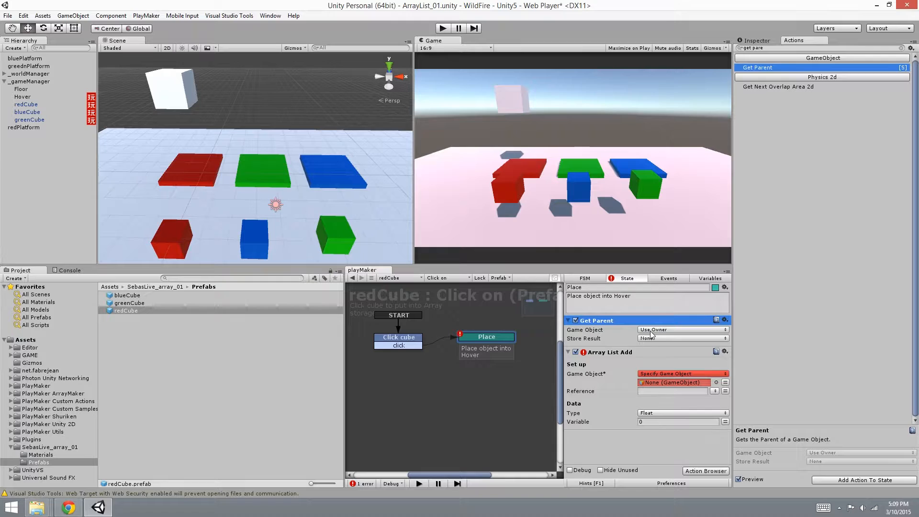
# - Verify the parent_go variable, set Get Parent's Store Result to parent_go and start choosing Array List Add's object
pyautogui.click(681, 338)
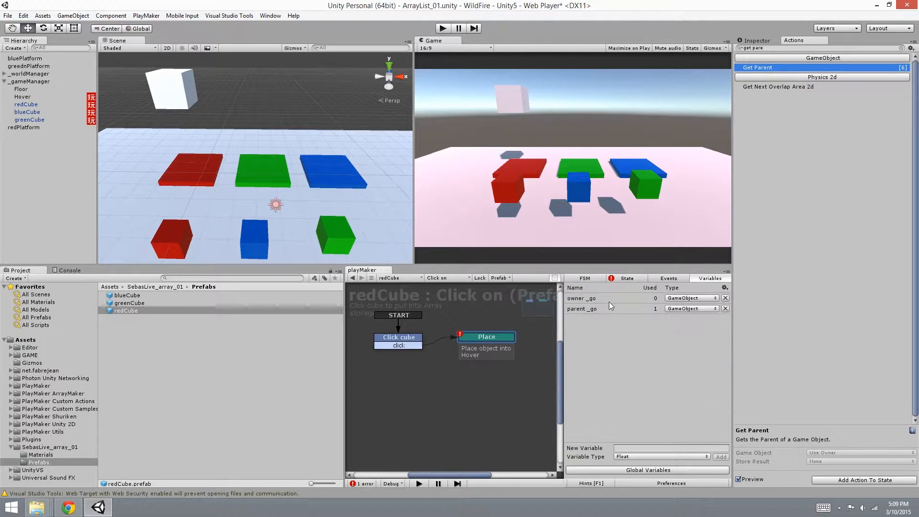
pyautogui.click(581, 308)
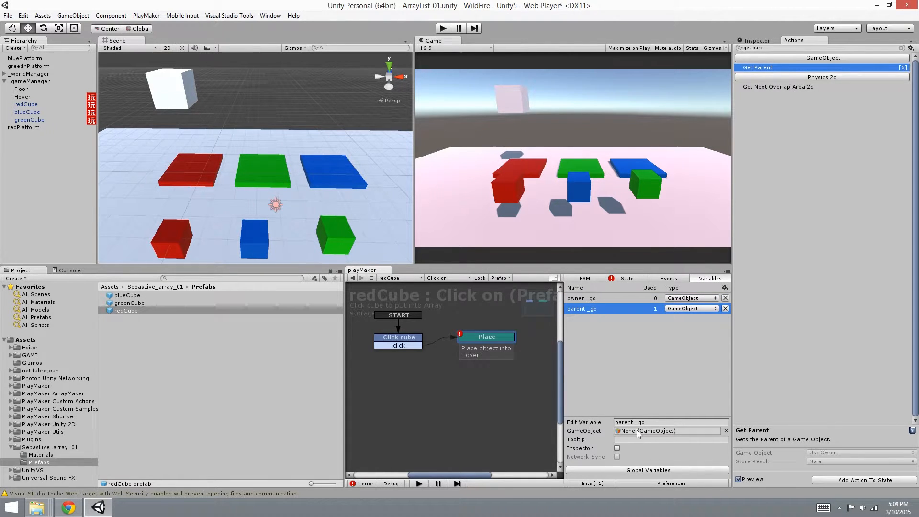
pyautogui.click(670, 422)
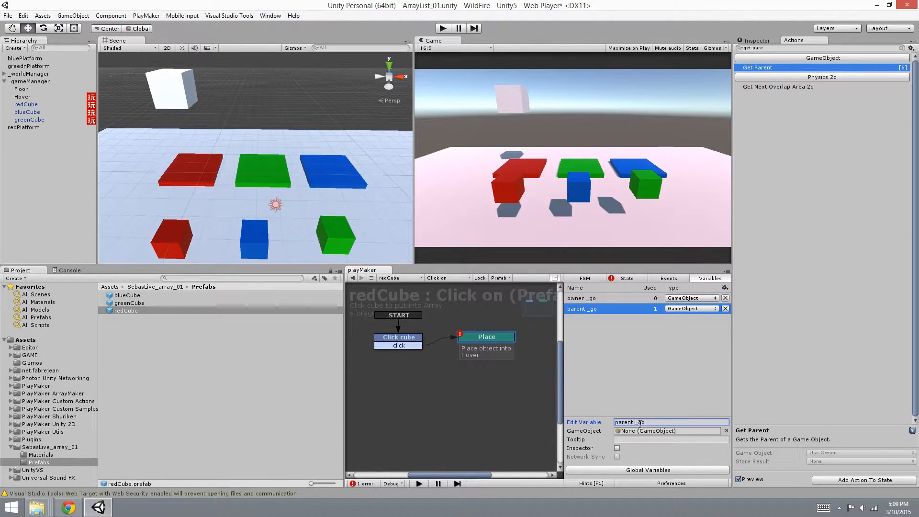
pyautogui.click(626, 278)
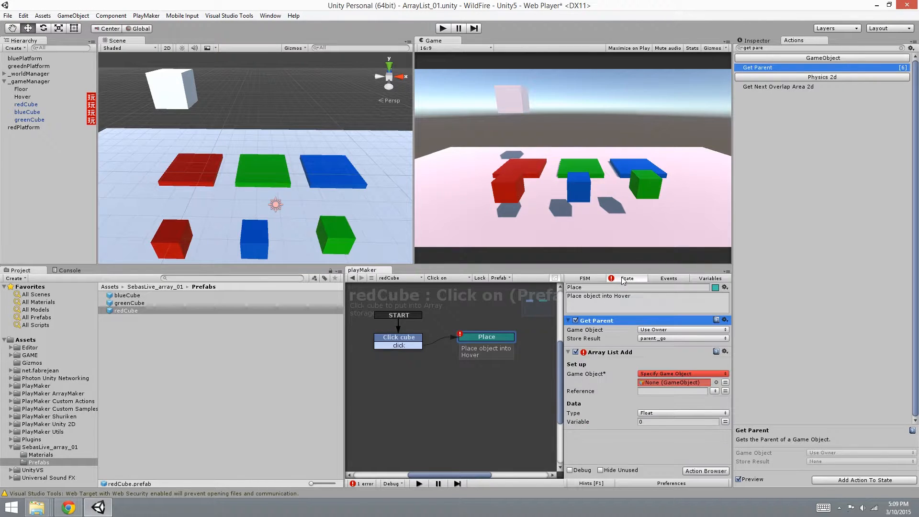
pyautogui.click(681, 337)
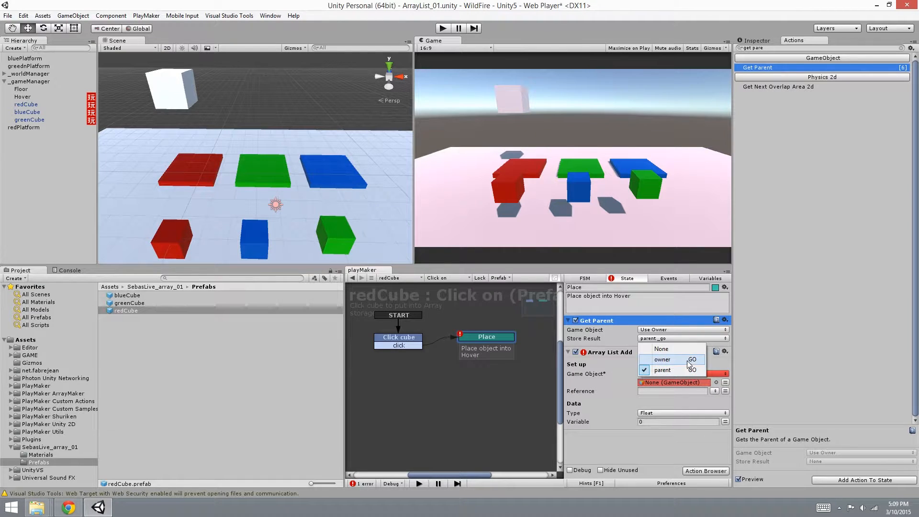
# - Make Array List Add target parent_go, reference cargo, and add a Game Object item from a variable
pyautogui.click(663, 370)
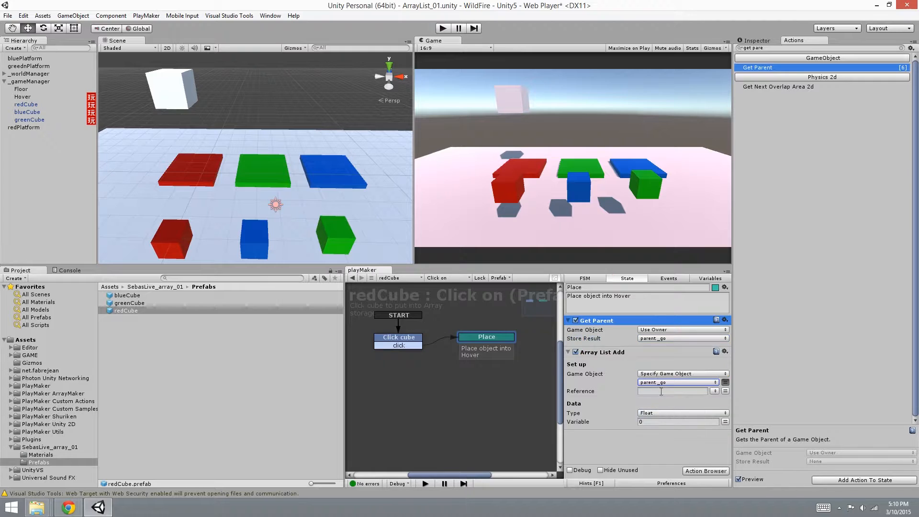
pyautogui.write('card')
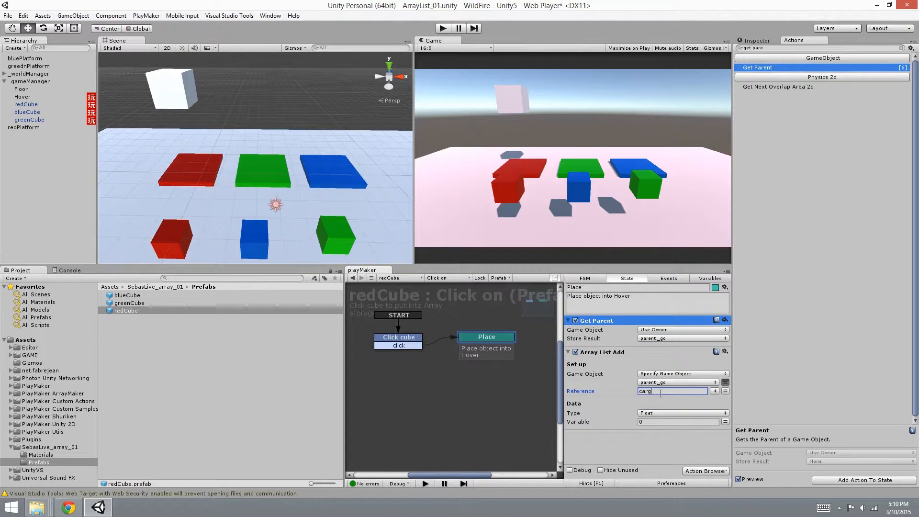
pyautogui.write('o')
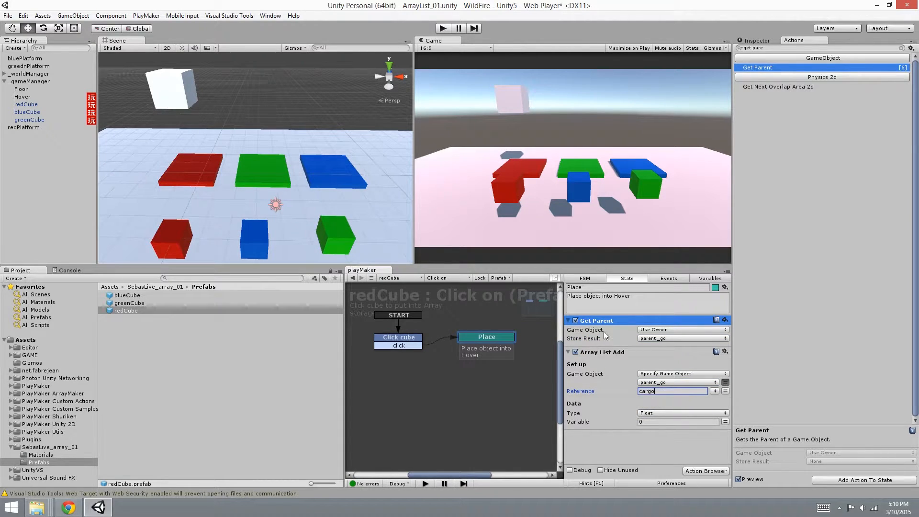
pyautogui.moveTo(422, 253)
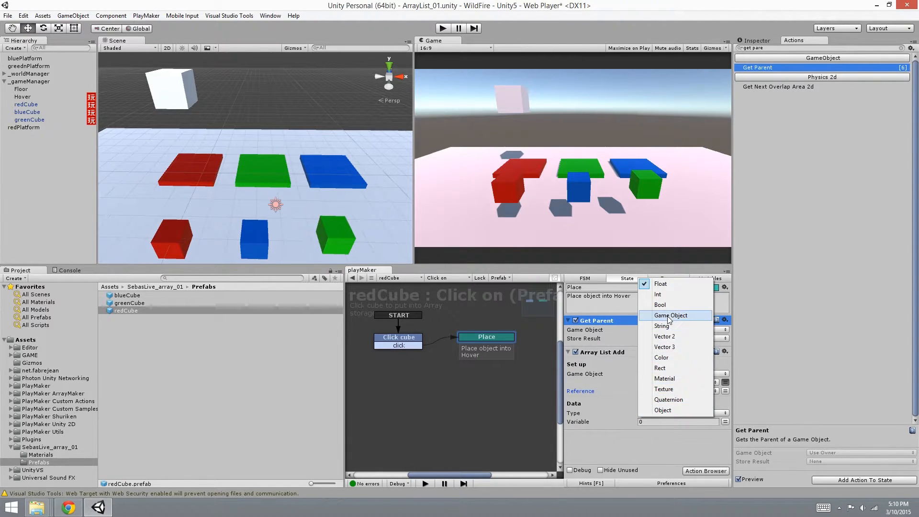
pyautogui.click(672, 315)
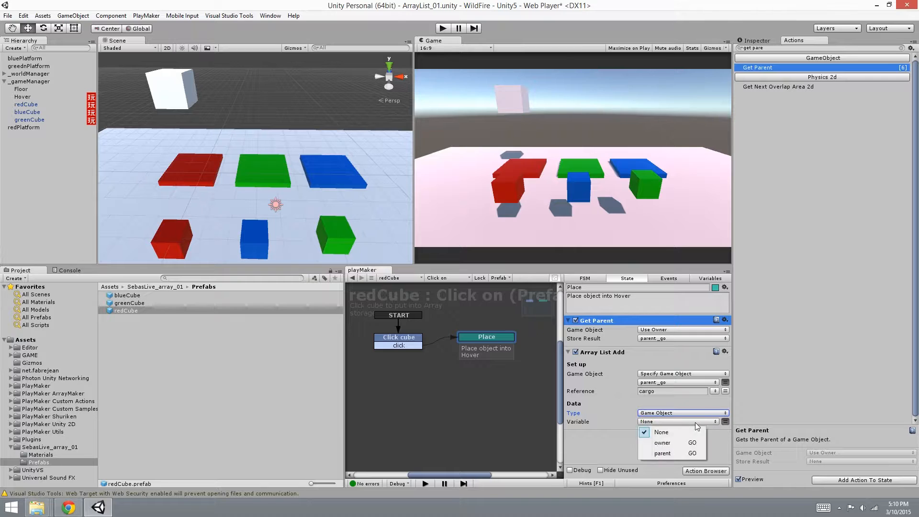
pyautogui.click(662, 442)
pyautogui.write('owne')
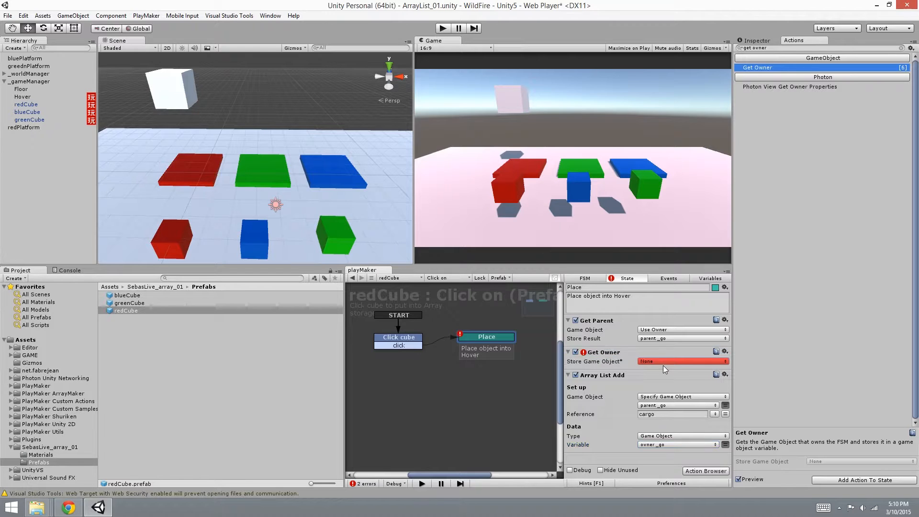
# - Store Get Owner's result in owner_go, clearing the Place state's errors
pyautogui.click(681, 361)
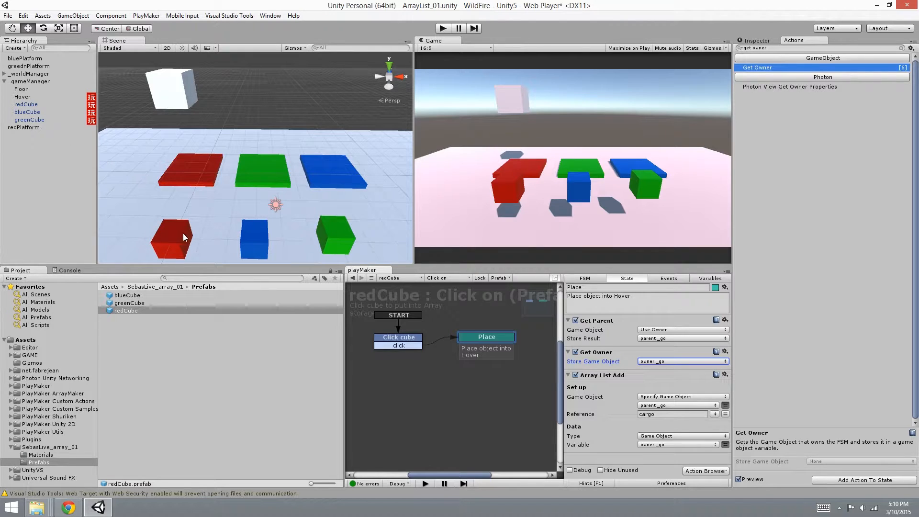
pyautogui.moveTo(202, 196)
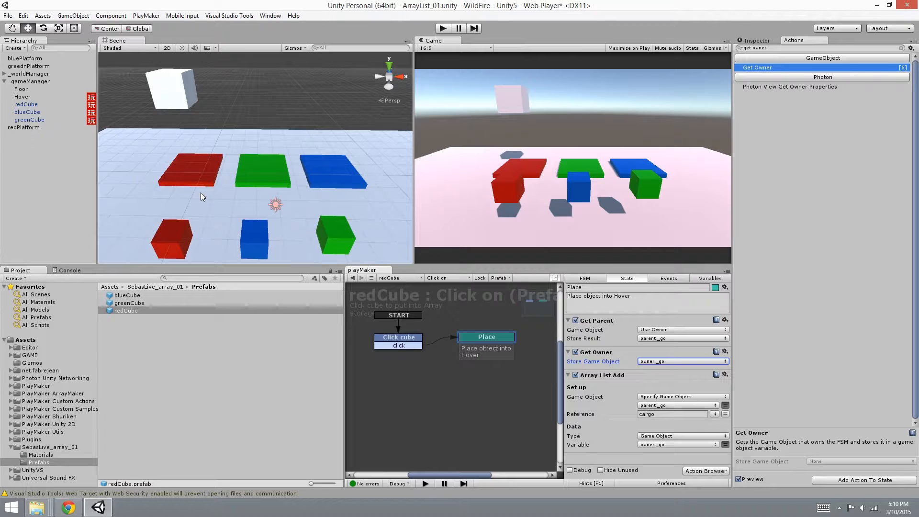
pyautogui.moveTo(148, 133)
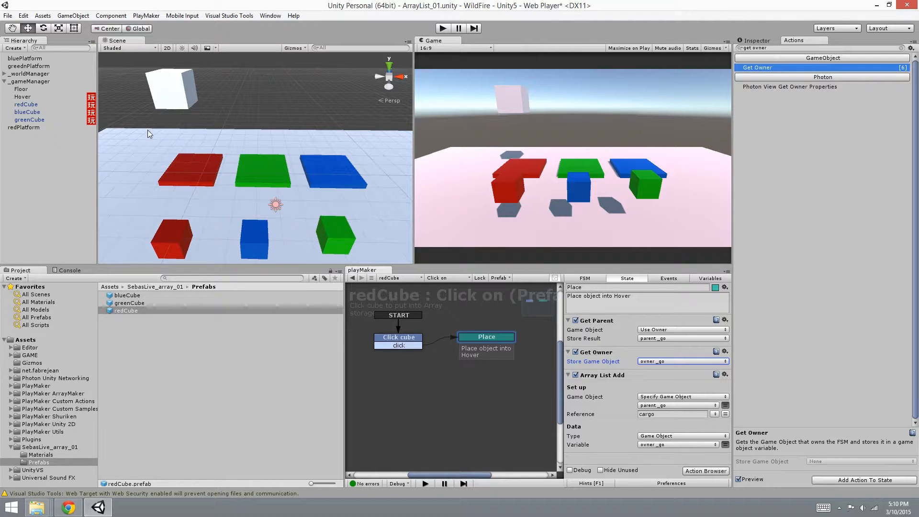
pyautogui.moveTo(188, 154)
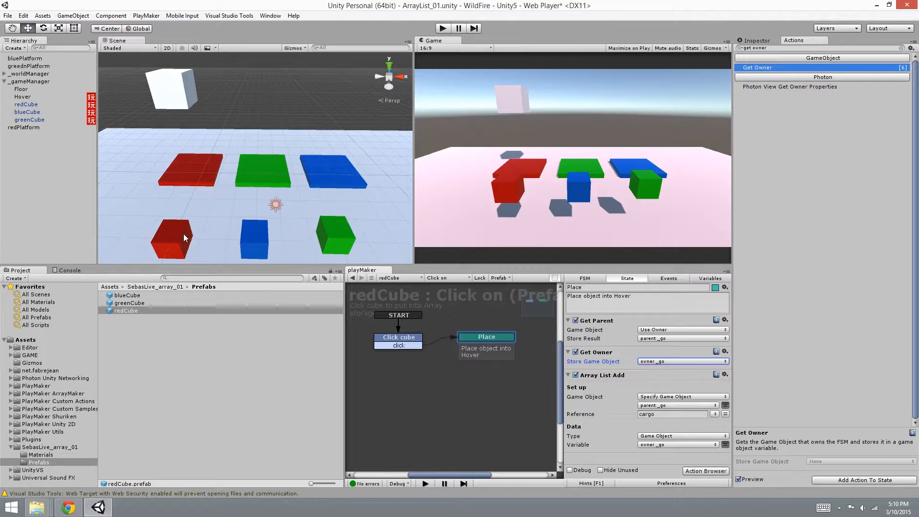
pyautogui.moveTo(85, 86)
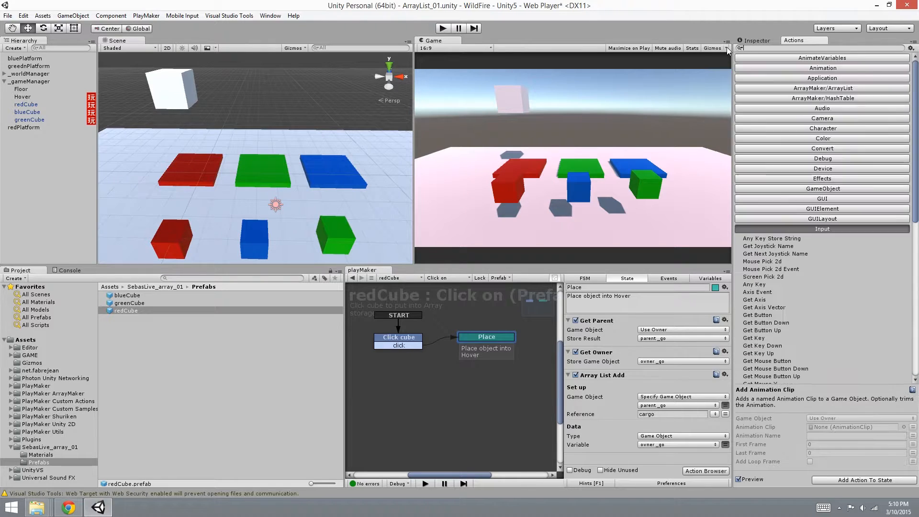
# - Add an Activate Game Object action set to deactivate the cube, then select the Hover object
pyautogui.write('activa')
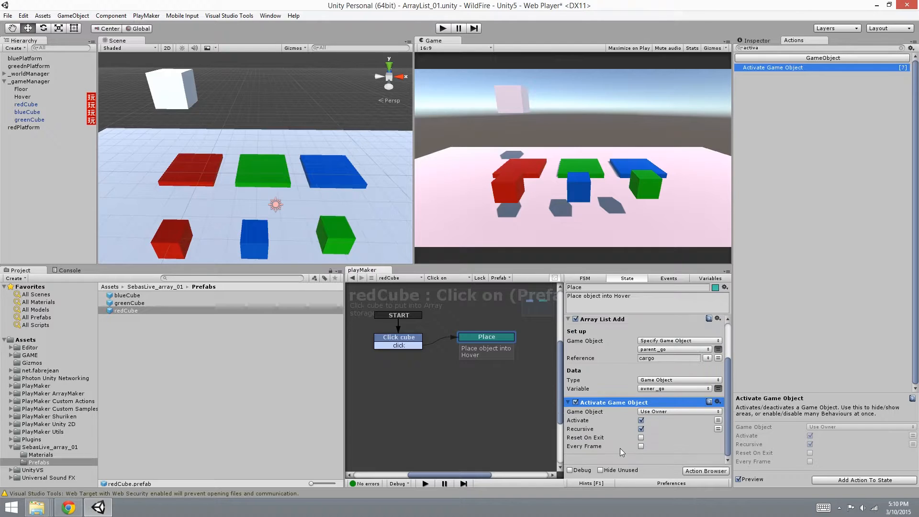
pyautogui.click(640, 420)
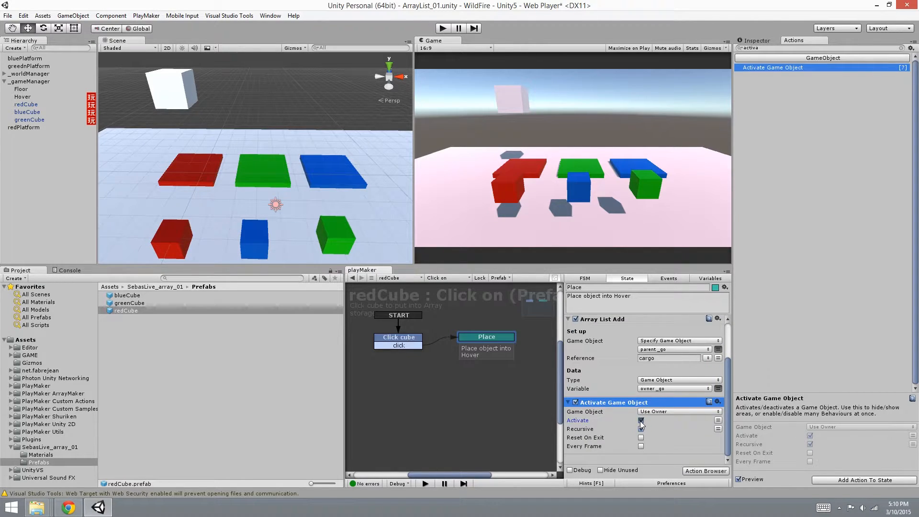
pyautogui.click(640, 428)
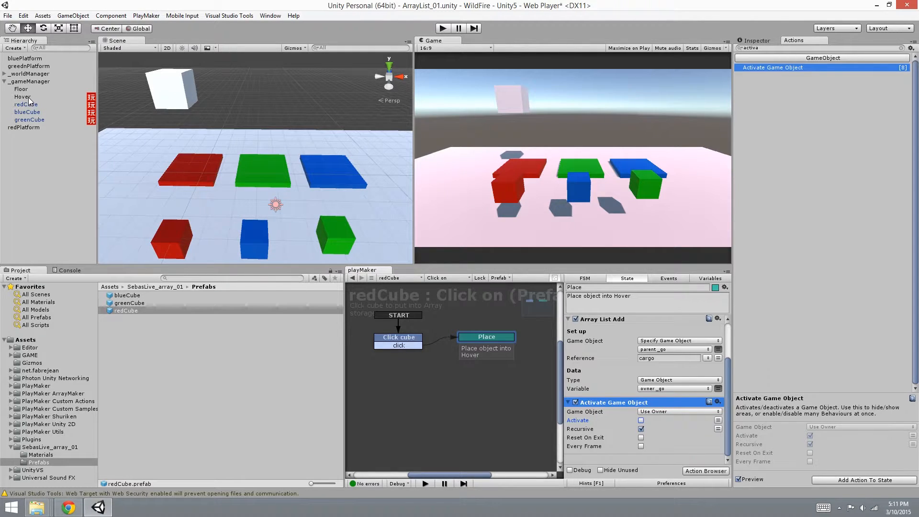
pyautogui.click(22, 95)
pyautogui.write('array')
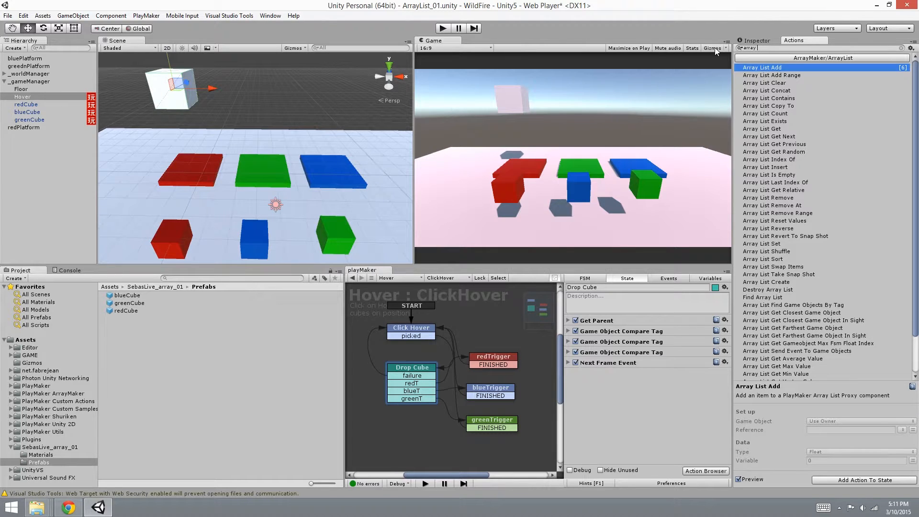
# - Add Array List Get Next to Drop Cube, targeting parent_go with reference cargo
pyautogui.write('list get')
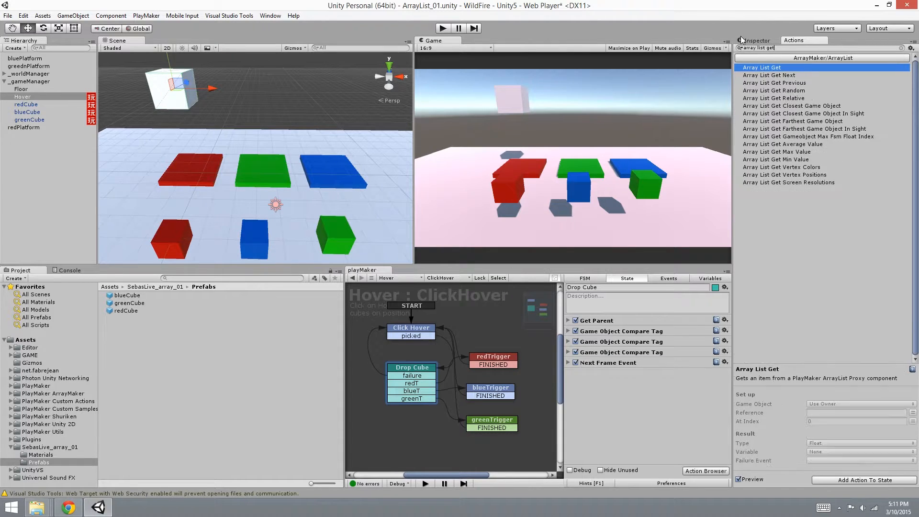
pyautogui.click(770, 74)
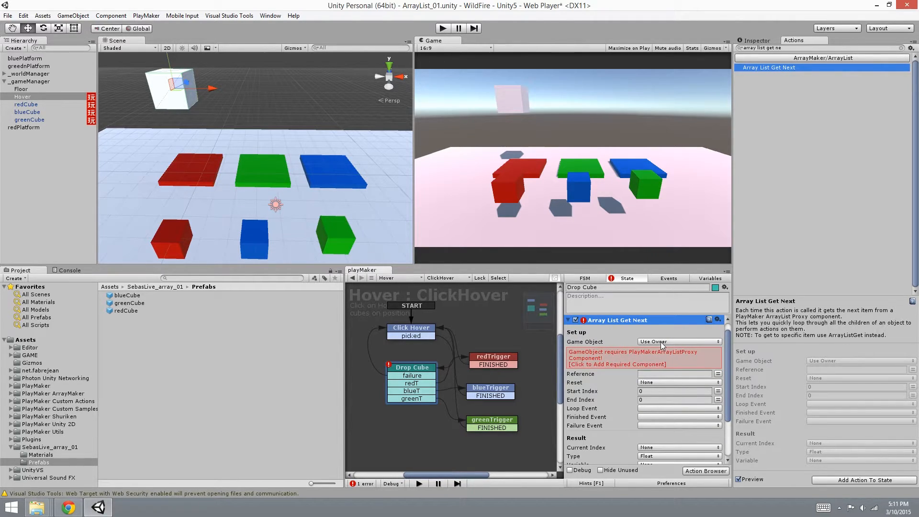
pyautogui.moveTo(597, 326)
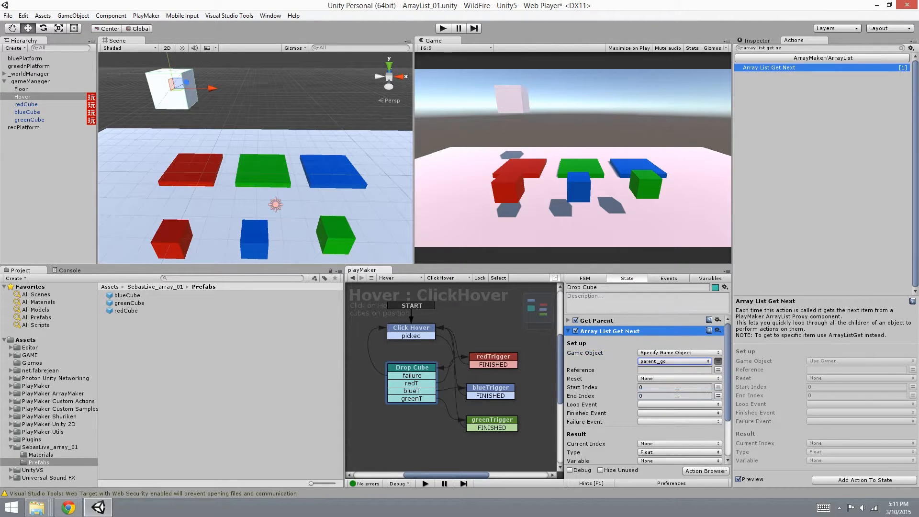
pyautogui.write('cargo')
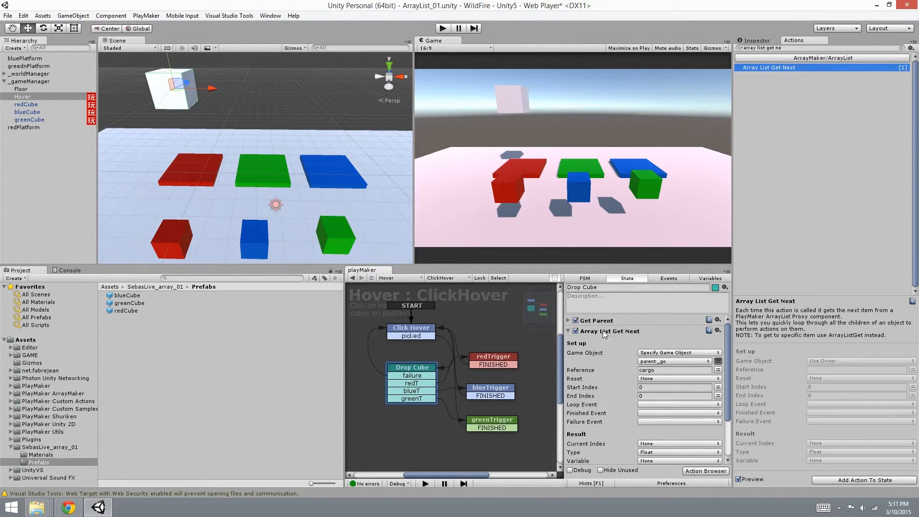
# - Edit the Array List Get Next action's End Index value (0)
pyautogui.click(673, 386)
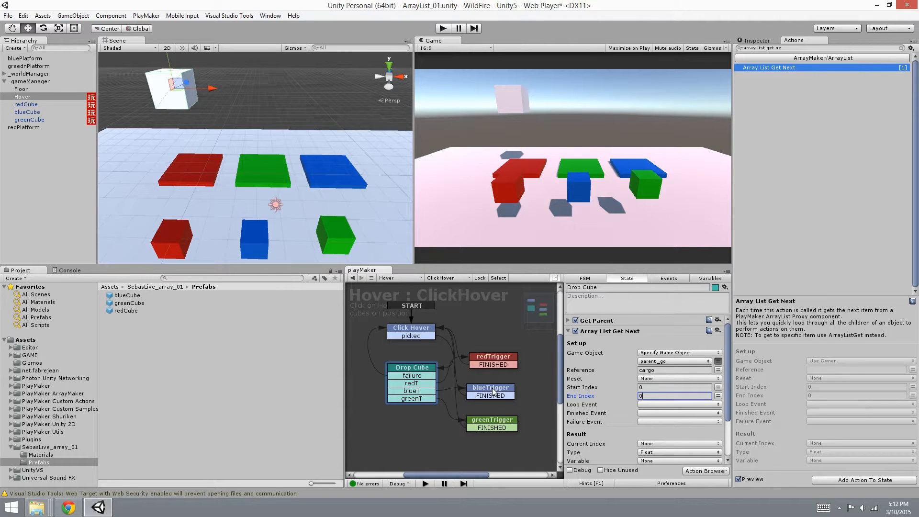
pyautogui.moveTo(430, 397)
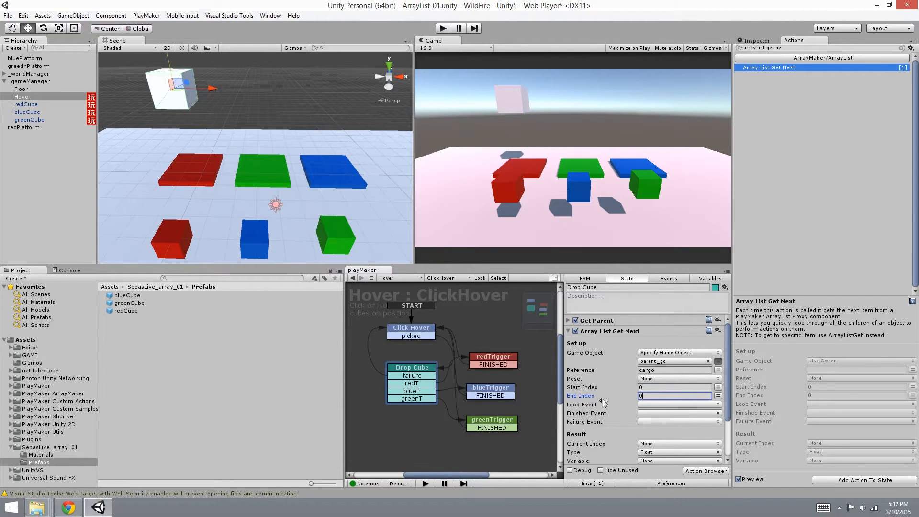
pyautogui.moveTo(614, 372)
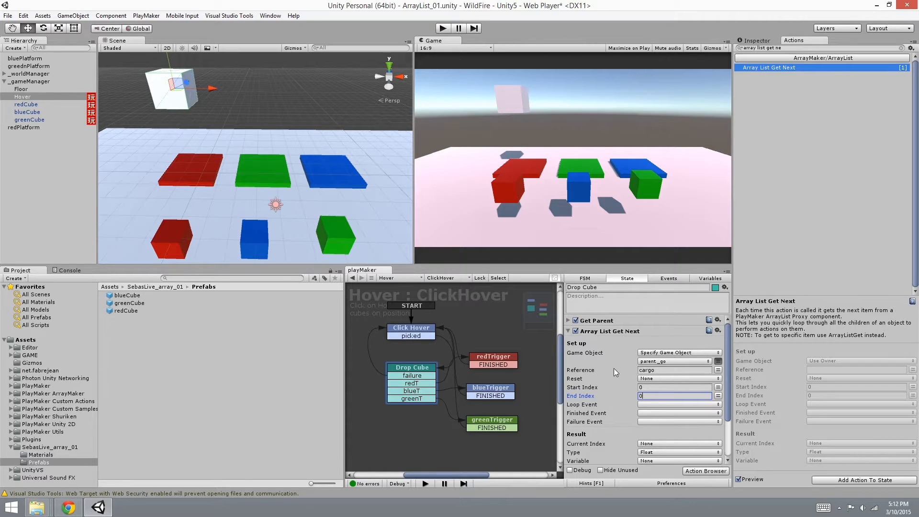
pyautogui.moveTo(591, 417)
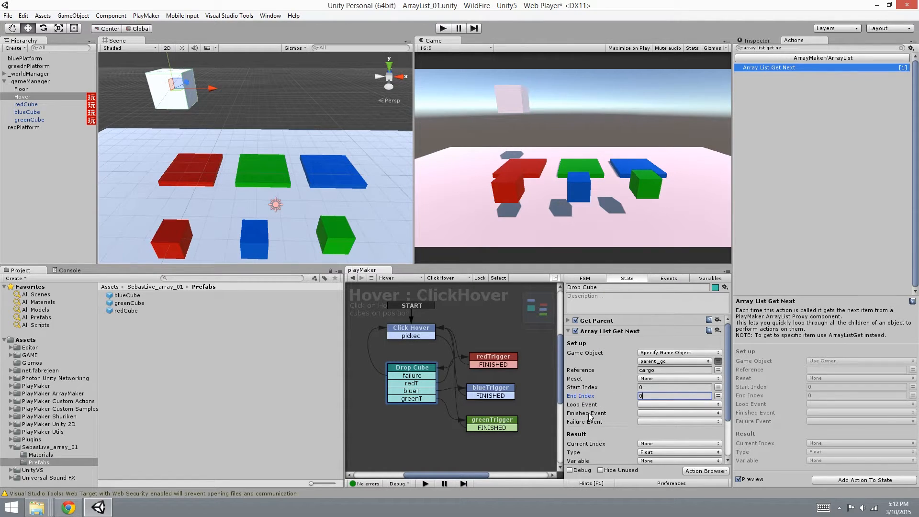
pyautogui.moveTo(644, 415)
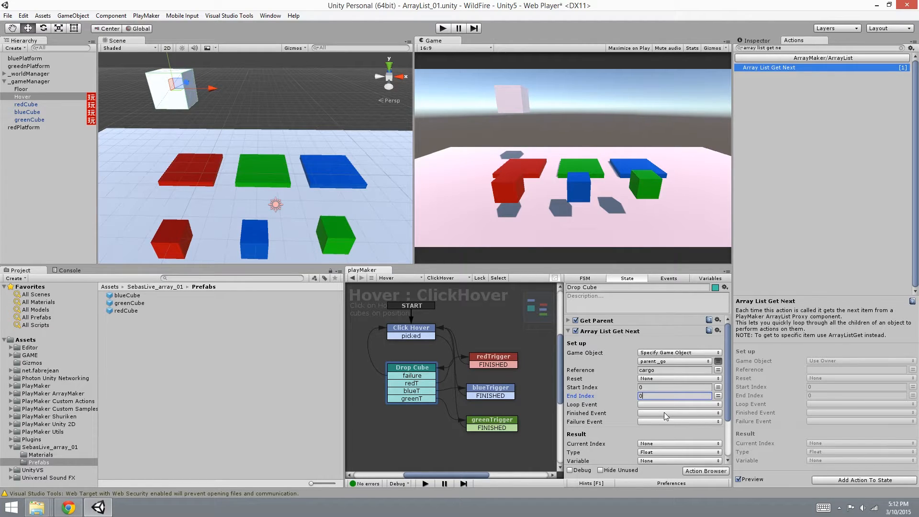
pyautogui.moveTo(672, 420)
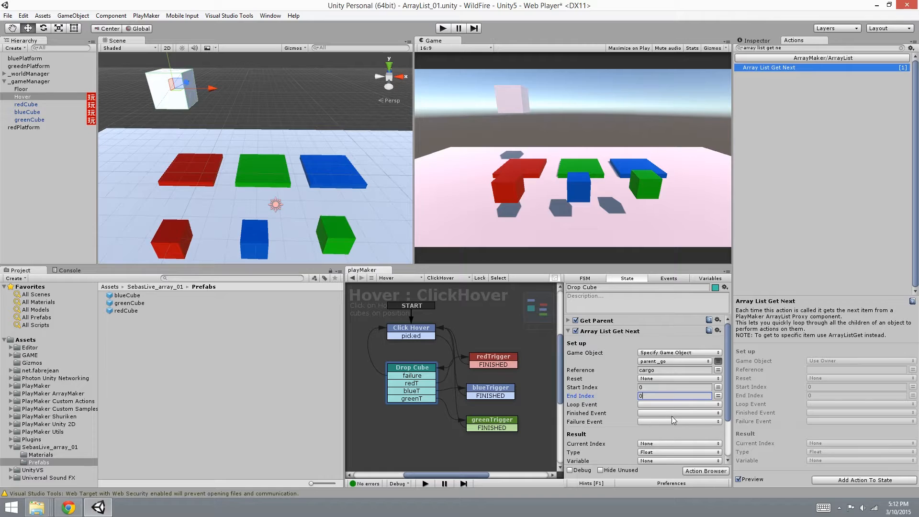
pyautogui.moveTo(635, 423)
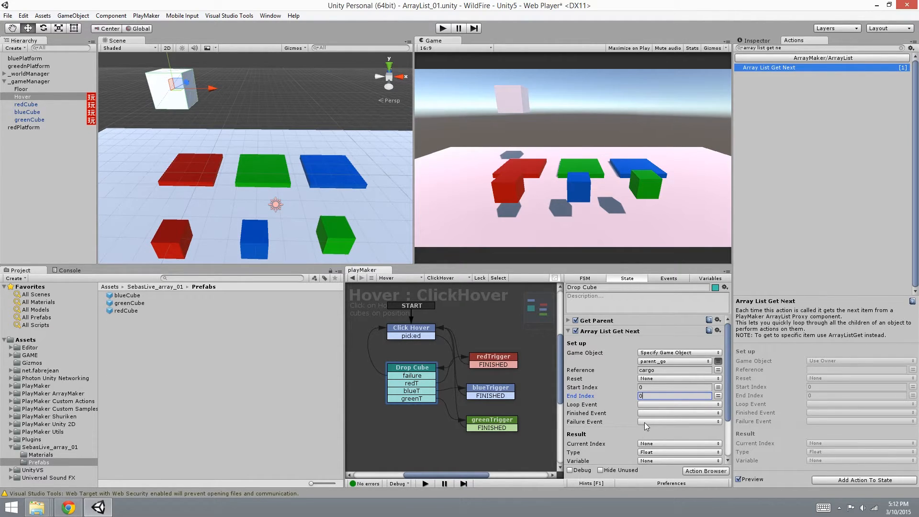
pyautogui.moveTo(624, 426)
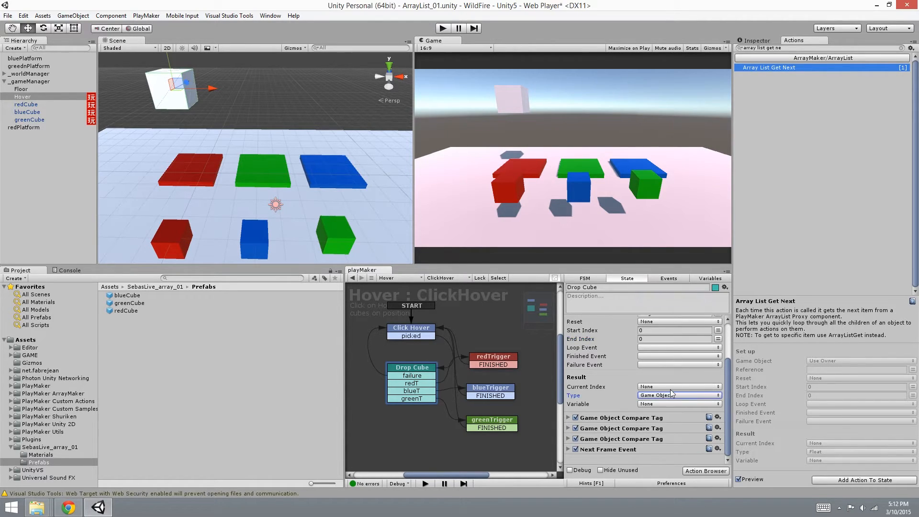
# - Store Array List Get Next's Game Object result in the pickedCube variable
pyautogui.click(676, 404)
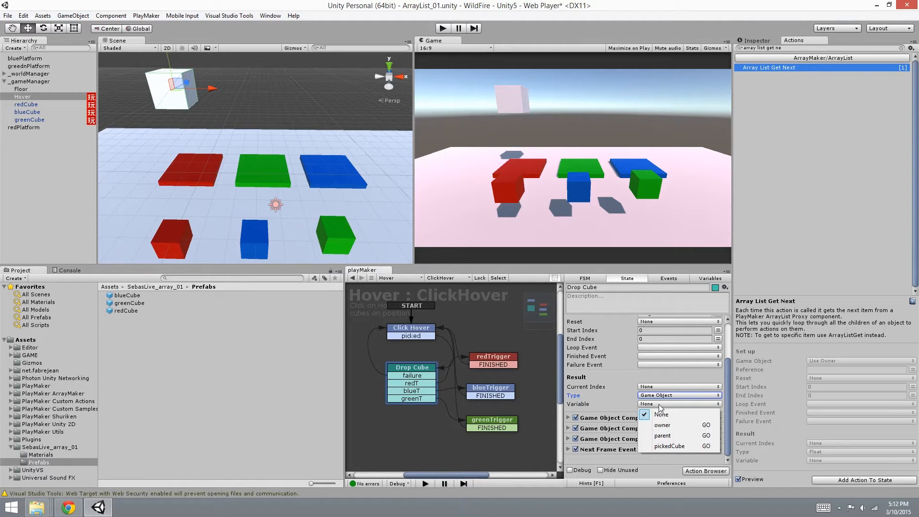
pyautogui.moveTo(669, 446)
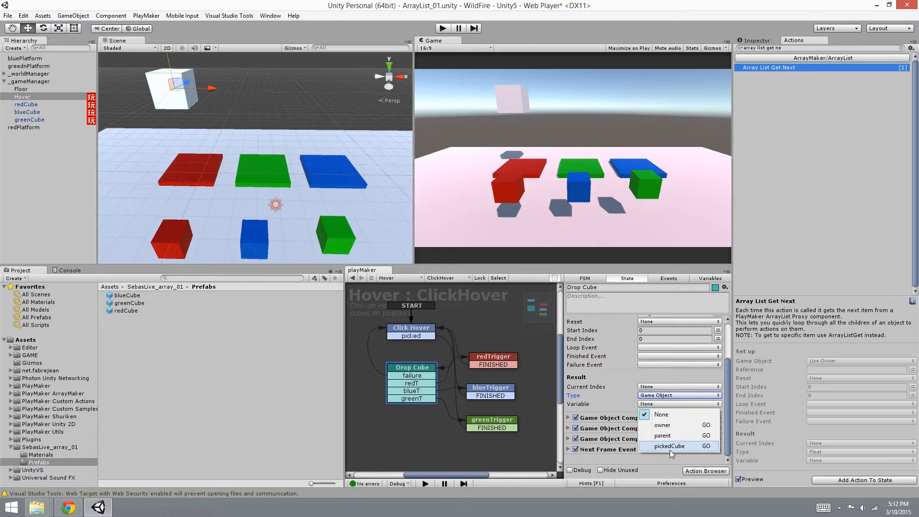
pyautogui.click(669, 446)
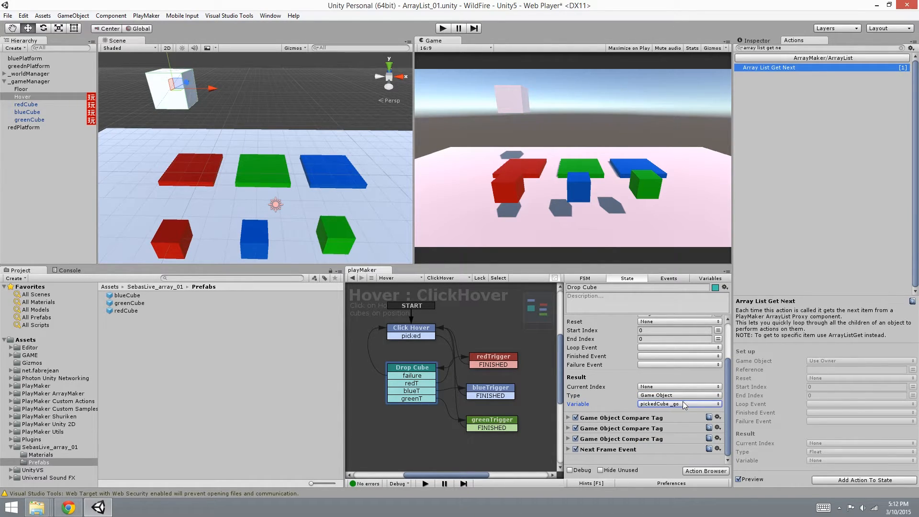
pyautogui.moveTo(679, 408)
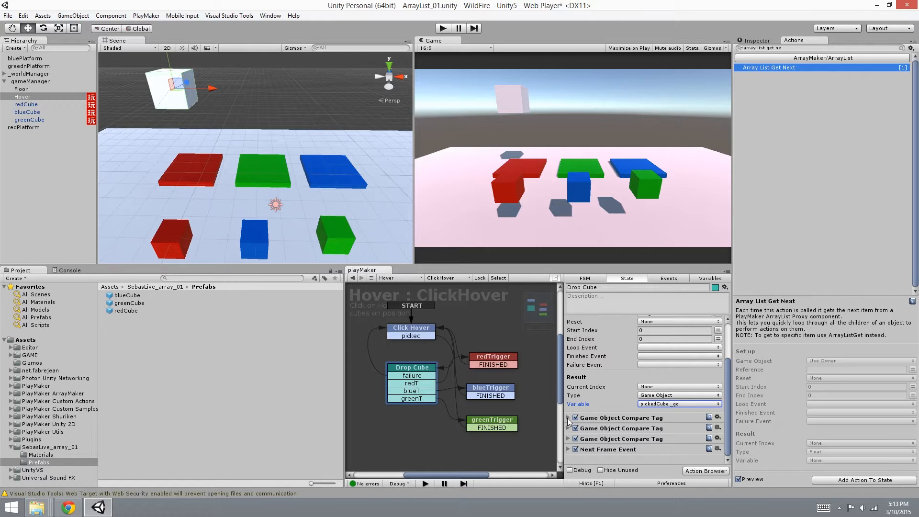
pyautogui.moveTo(270, 231)
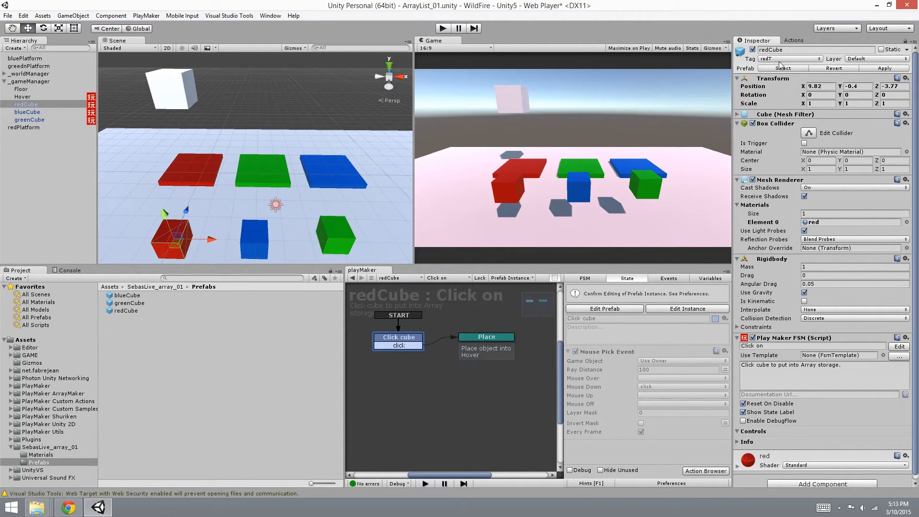
pyautogui.moveTo(779, 60)
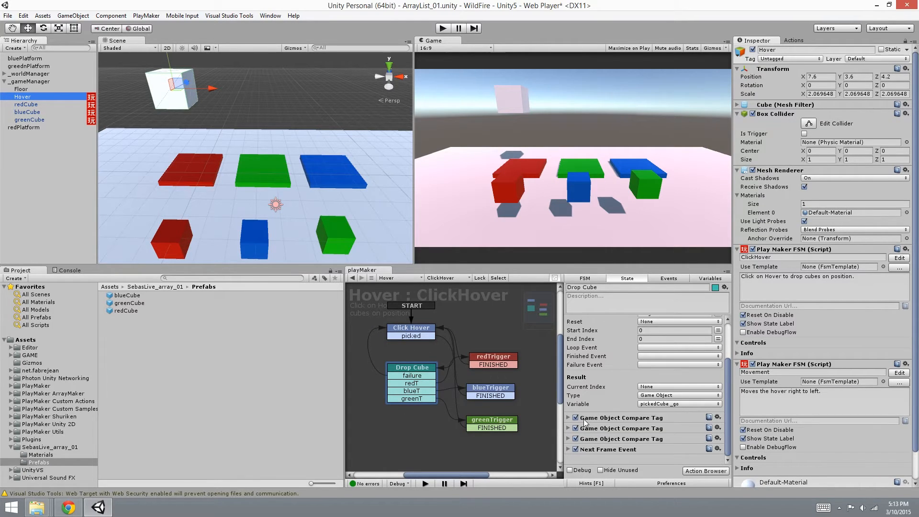
# - Review Drop Cube's first Game Object Compare Tag checking pickedCube_go against the redT tag
pyautogui.click(567, 417)
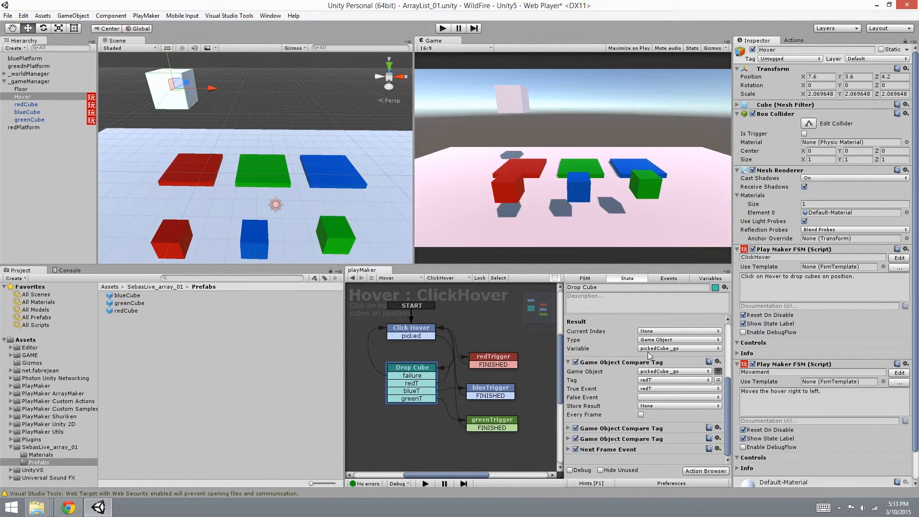
pyautogui.moveTo(671, 377)
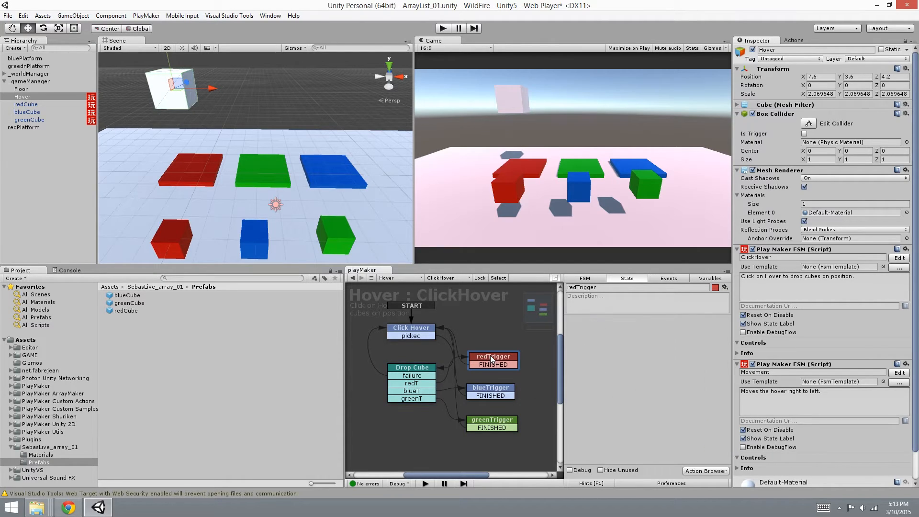
pyautogui.moveTo(518, 348)
pyautogui.write('set po')
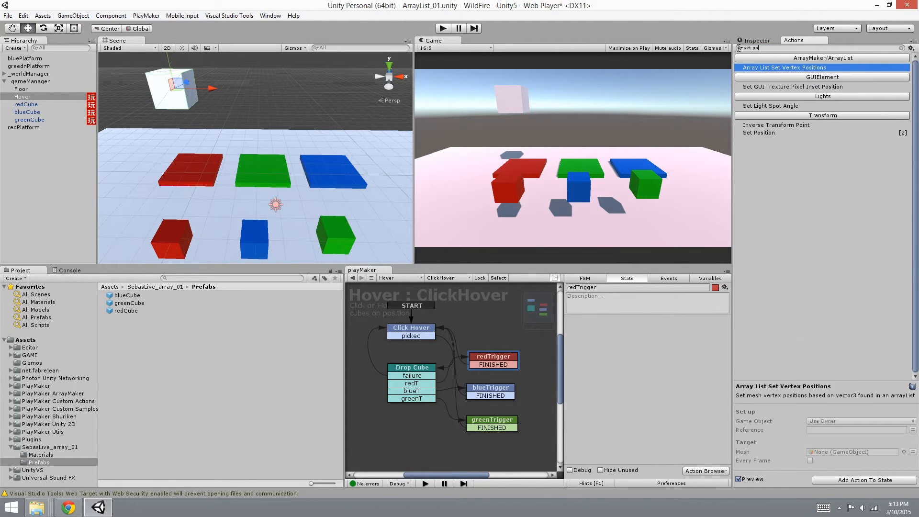
# - Add a Set Position action to redTrigger moving pickedCube_go to the hoverPos_v3 vector
pyautogui.click(770, 132)
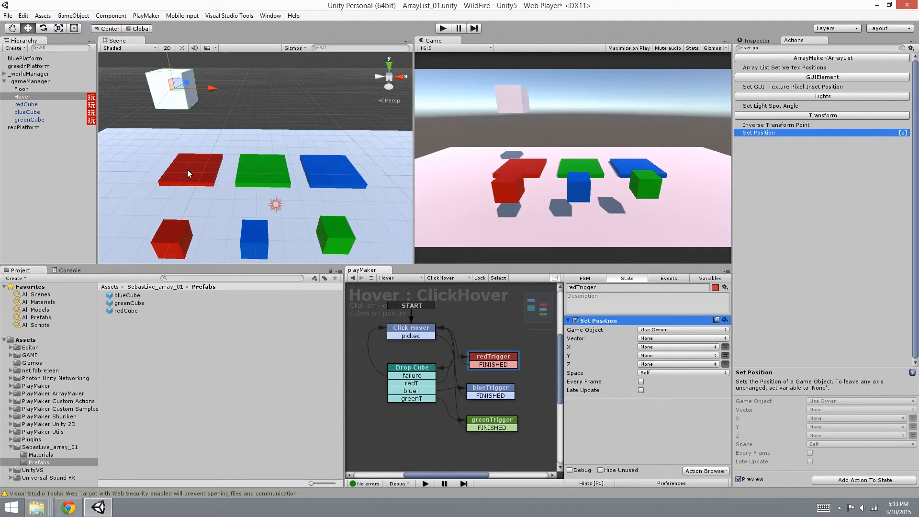
pyautogui.moveTo(129, 204)
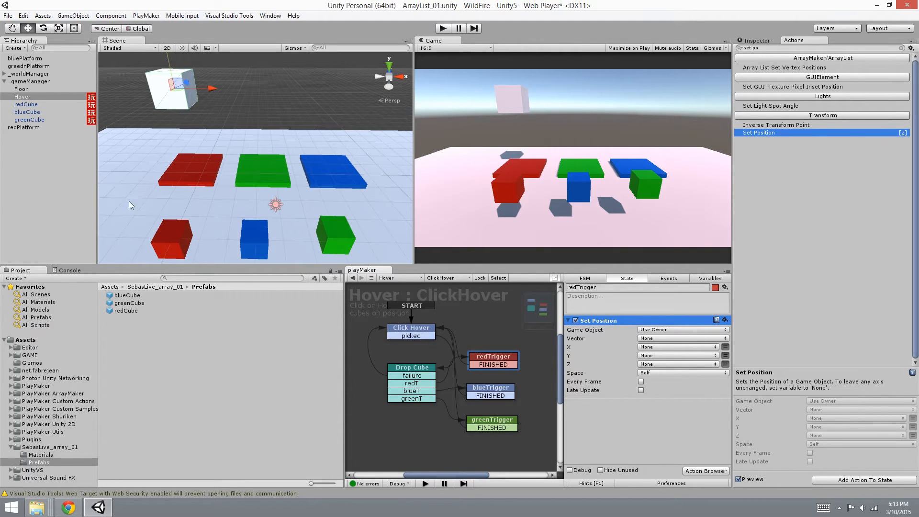
pyautogui.moveTo(671, 342)
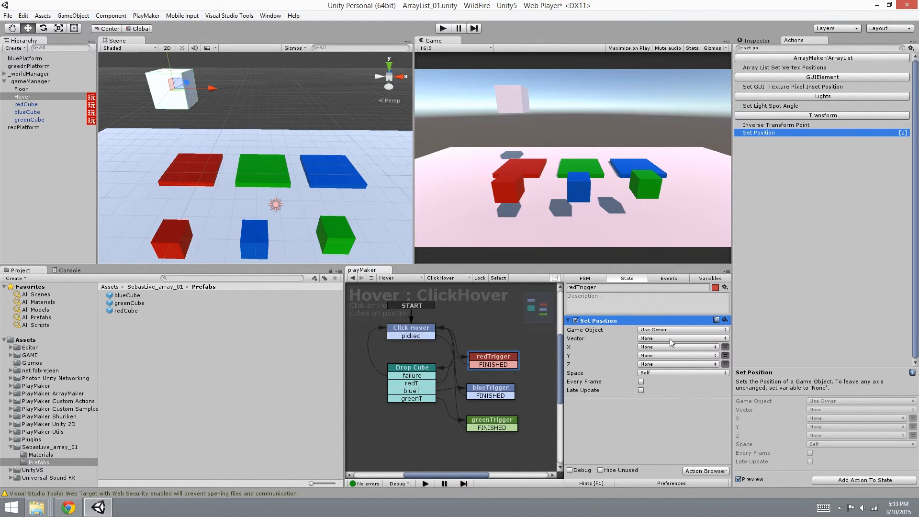
pyautogui.click(679, 338)
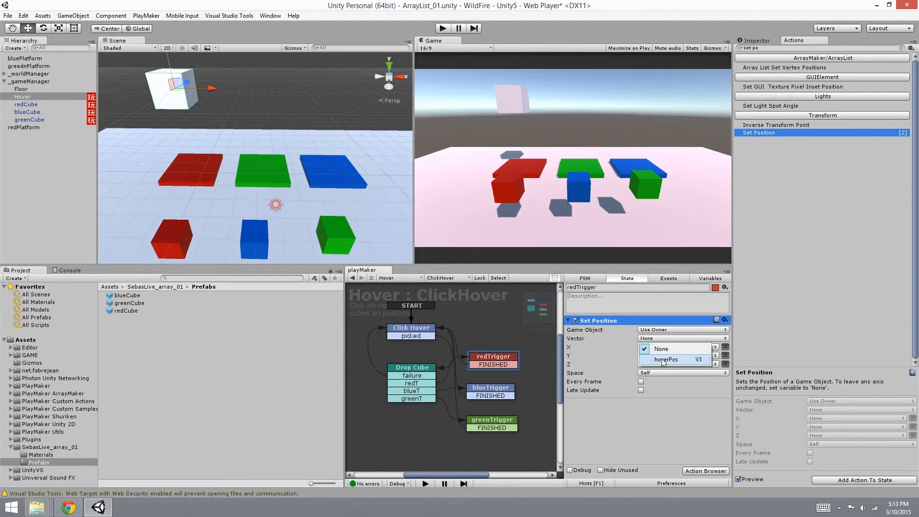
pyautogui.click(665, 359)
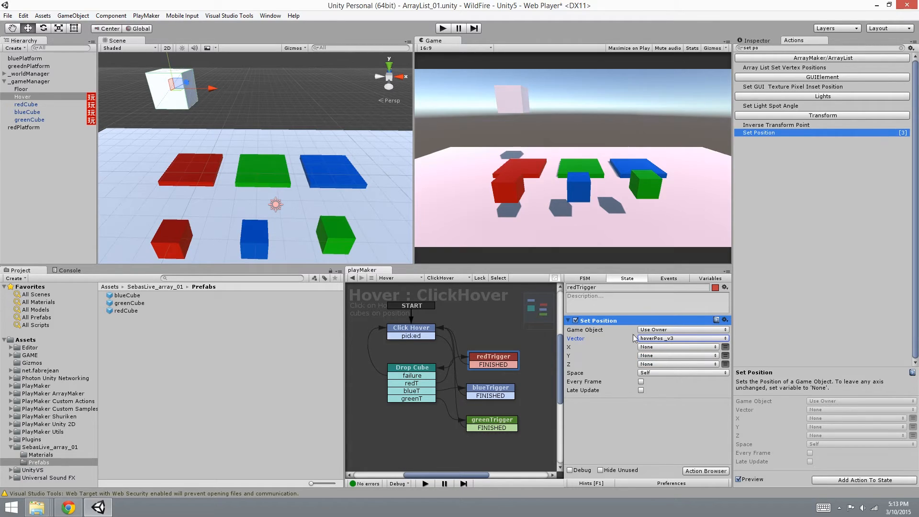
pyautogui.click(679, 329)
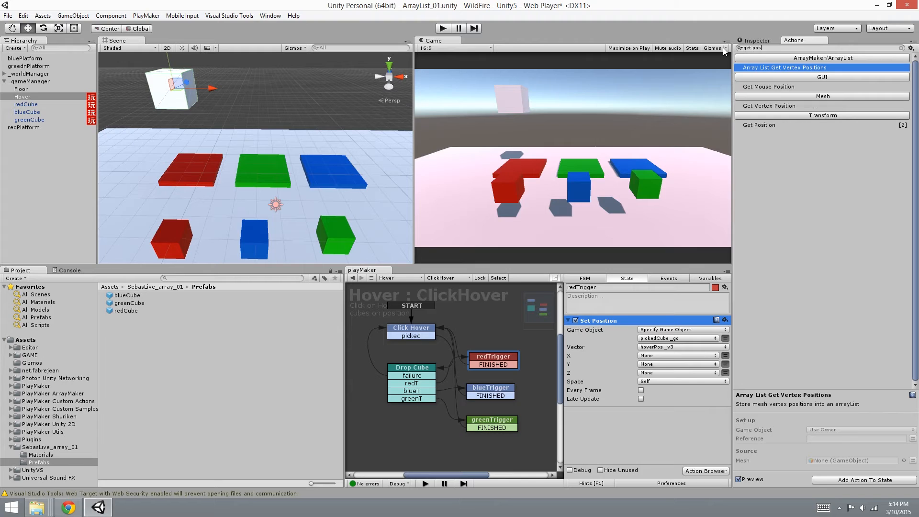
# - Add Get Position storing Hover's world position in hoverPos, and Activate Game Object on pickedCube
pyautogui.click(760, 124)
pyautogui.write('activ')
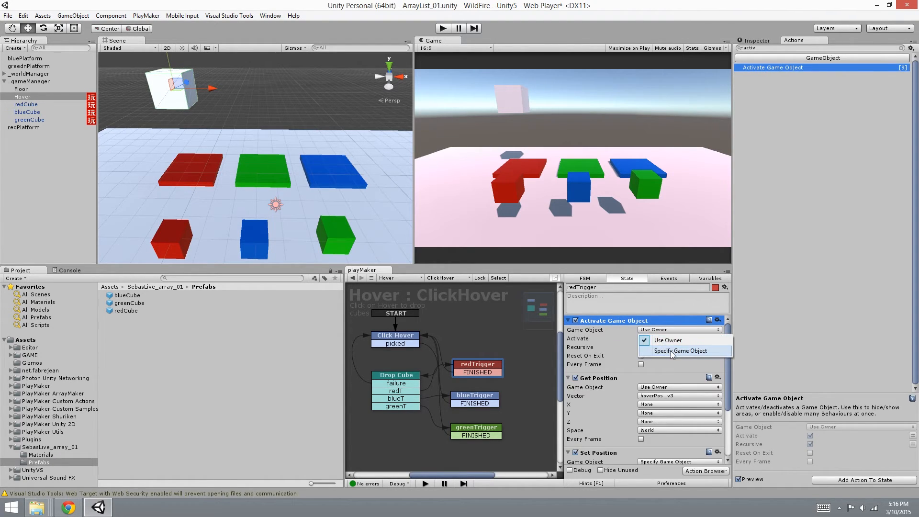
pyautogui.click(680, 350)
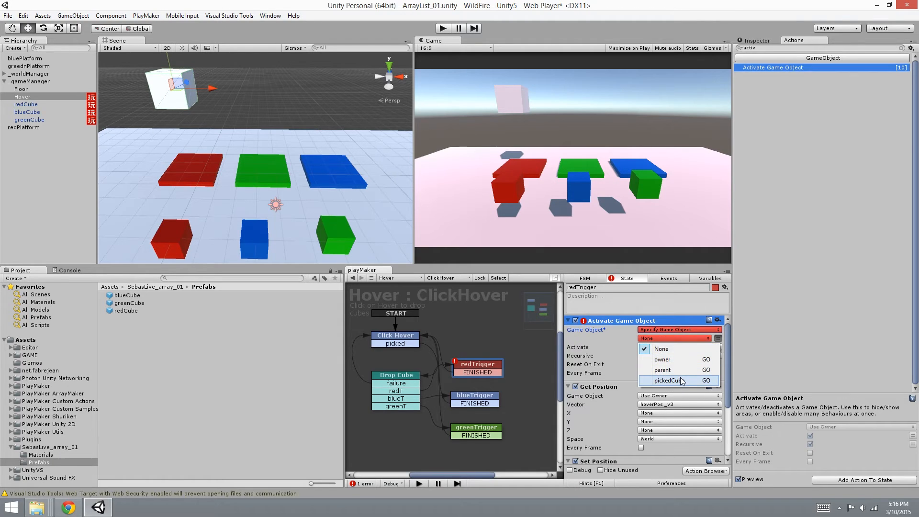
pyautogui.click(670, 380)
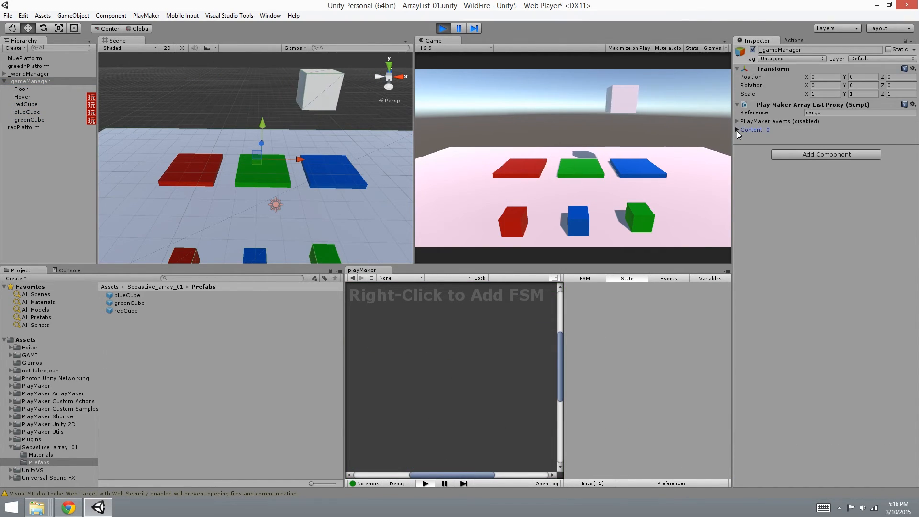
# - In play mode, click the green cube and watch _gameManager's cargo ArrayList fill with Live update on
pyautogui.click(738, 129)
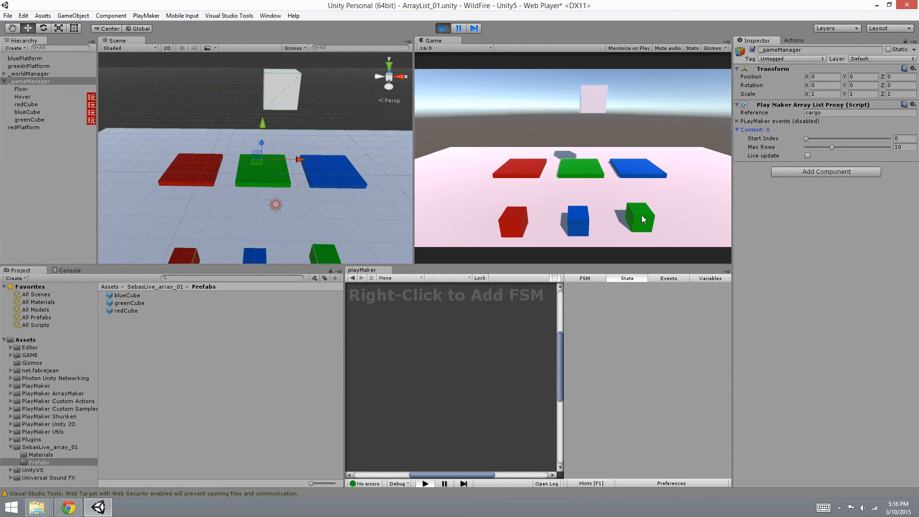
pyautogui.click(637, 218)
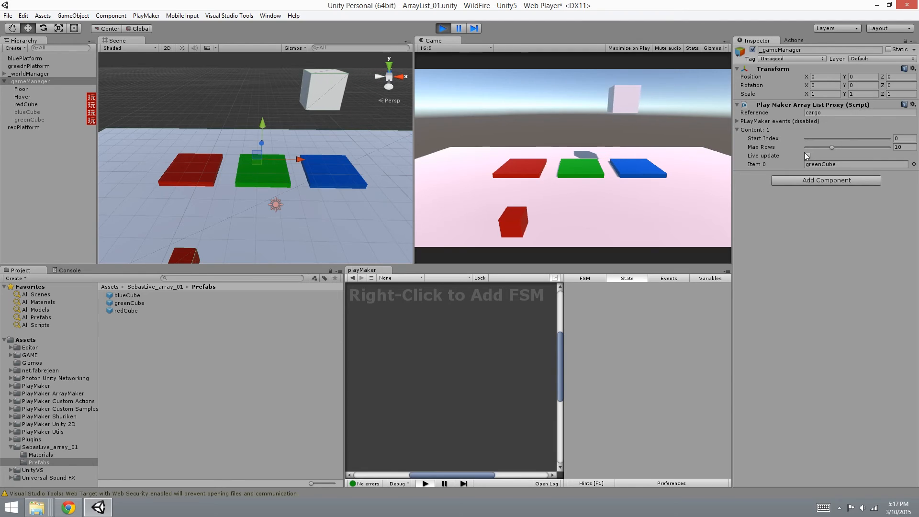
pyautogui.click(807, 155)
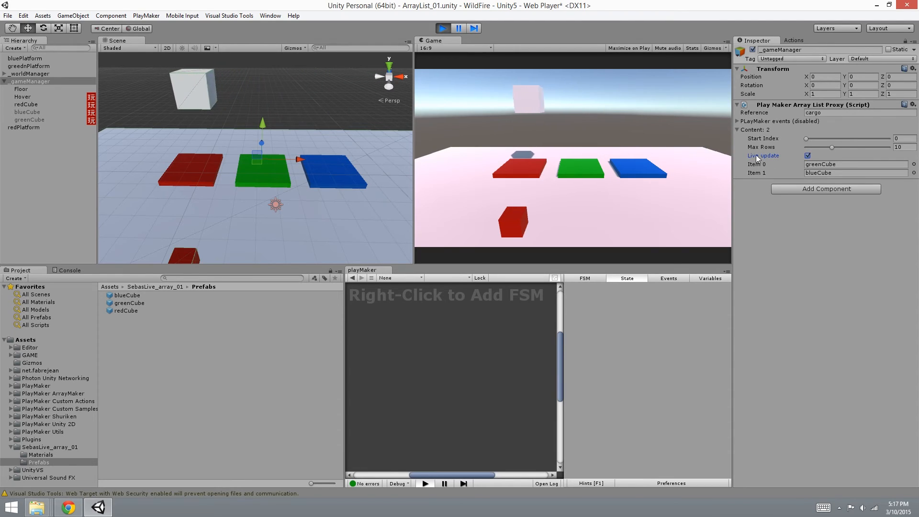